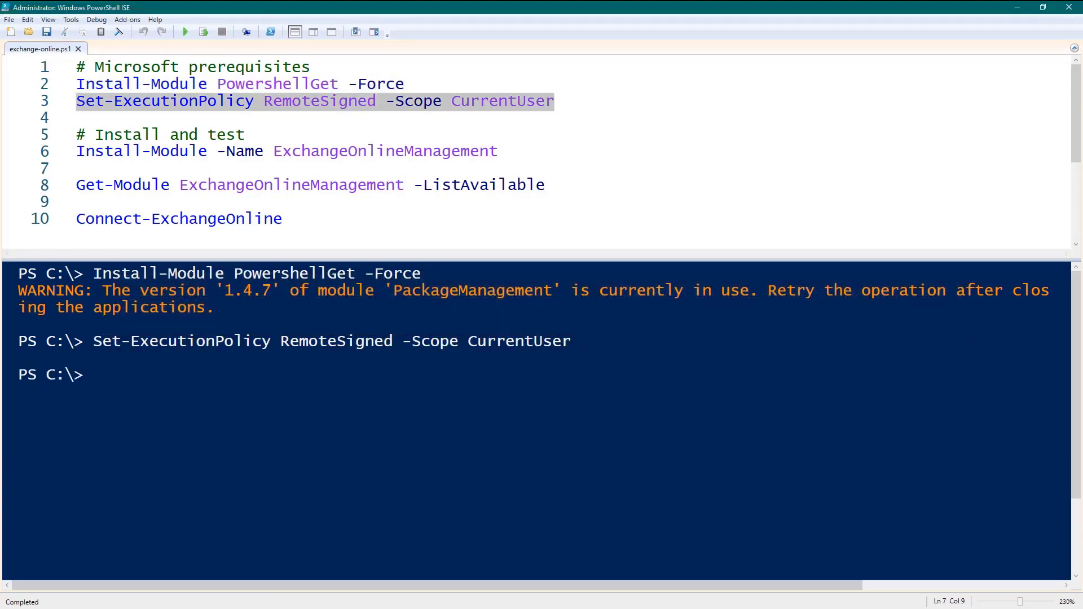
# Run the install line to add the ExchangeOnlineManagement module.
pyautogui.click(202, 32)
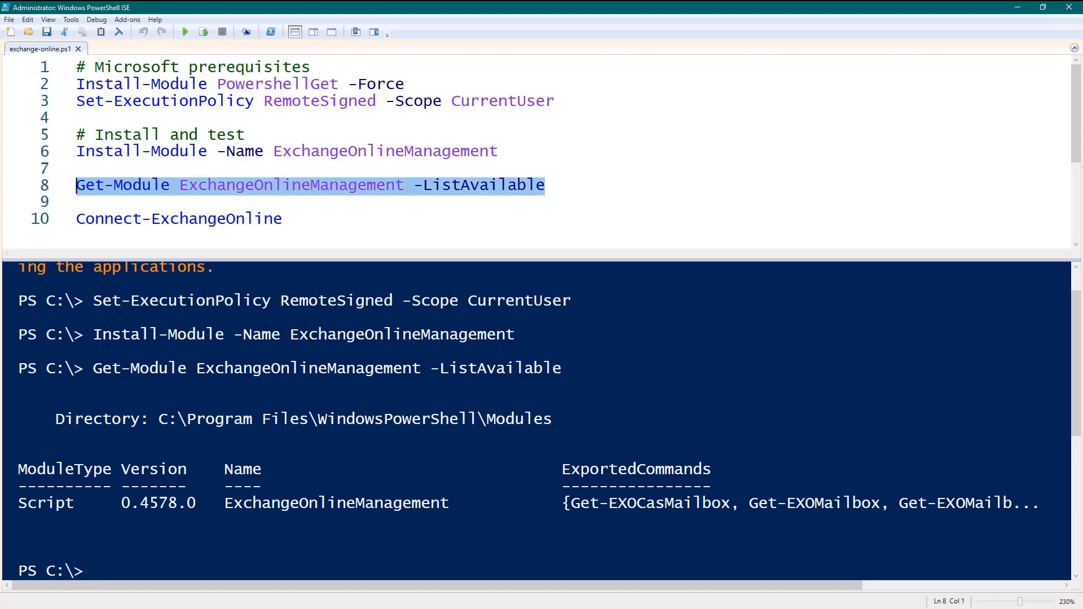
pyautogui.click(185, 31)
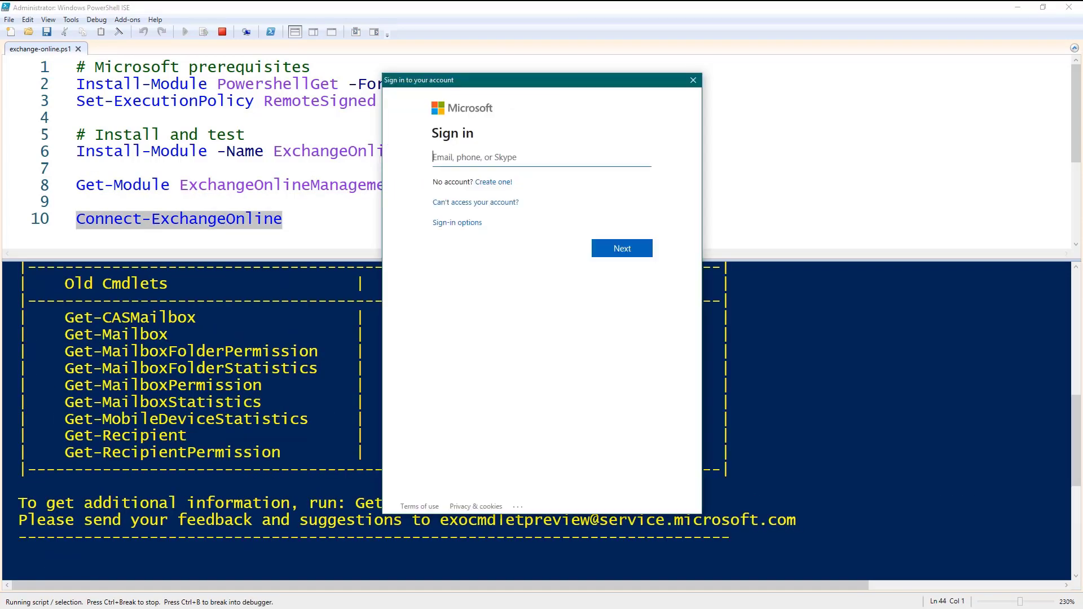
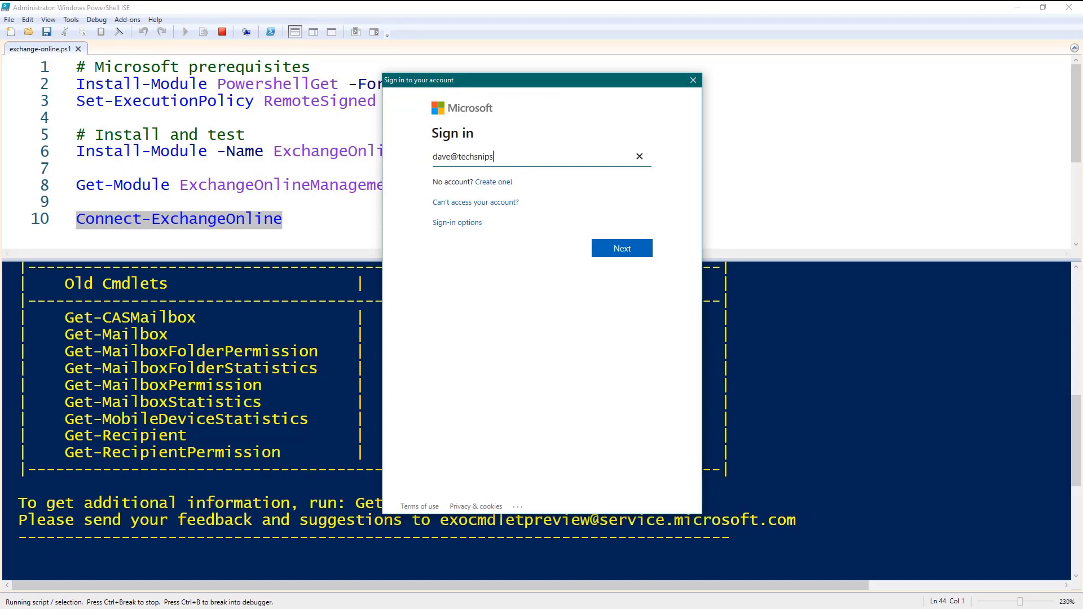
pyautogui.click(621, 248)
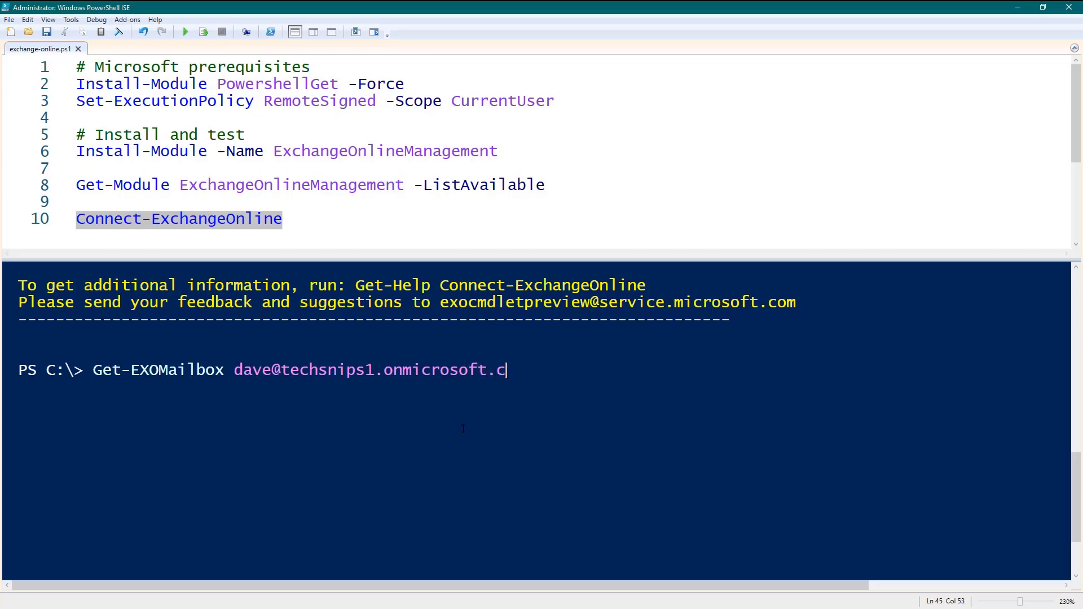
# Run the Get-EXOMailbox lookup for the dave mailbox.
pyautogui.press('Return')
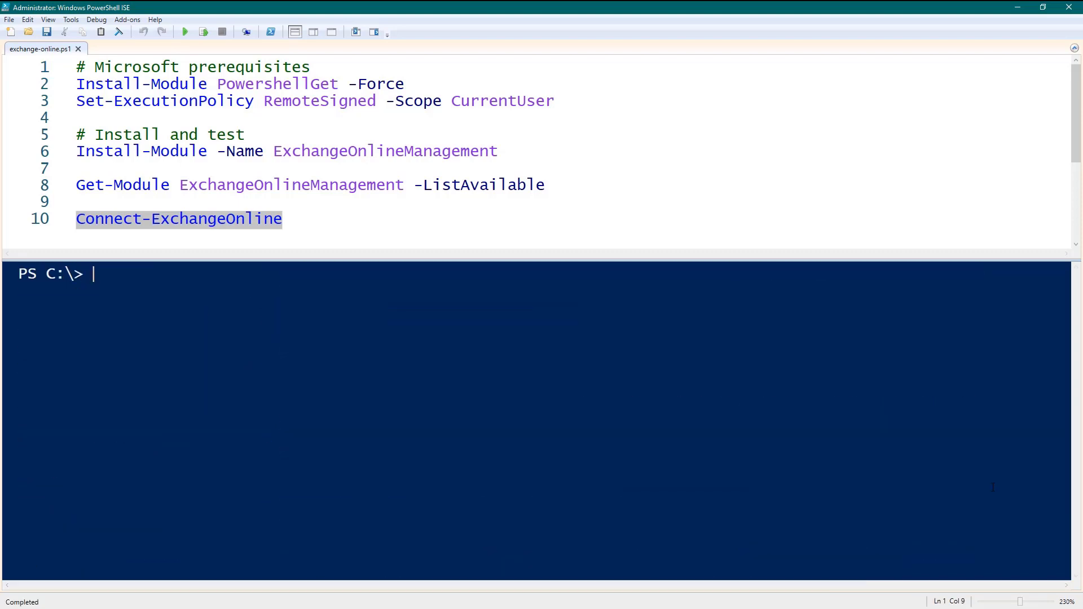
pyautogui.write('Get-Mailbox')
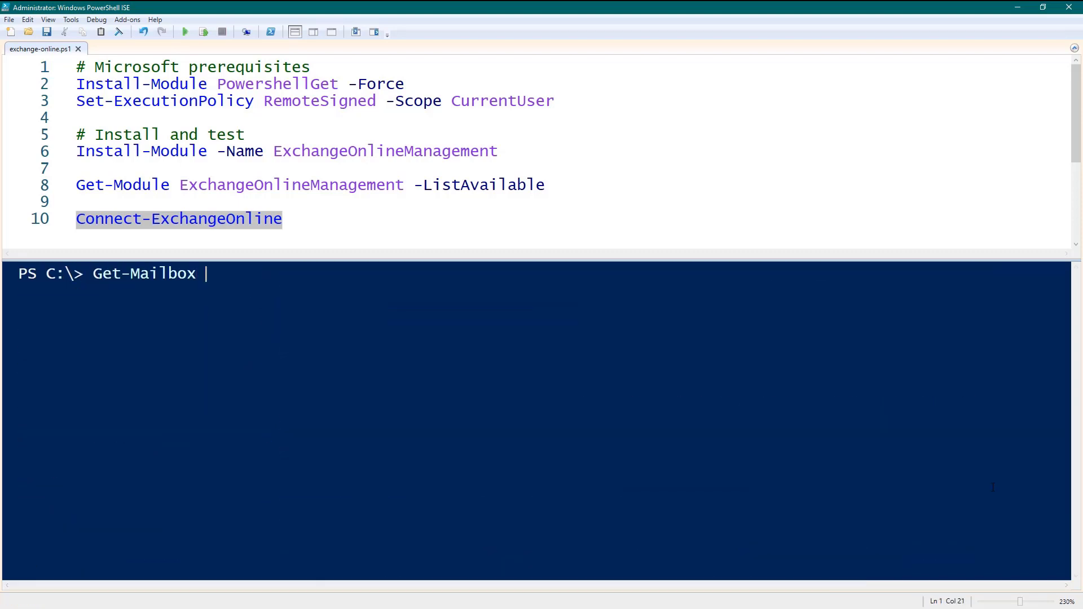
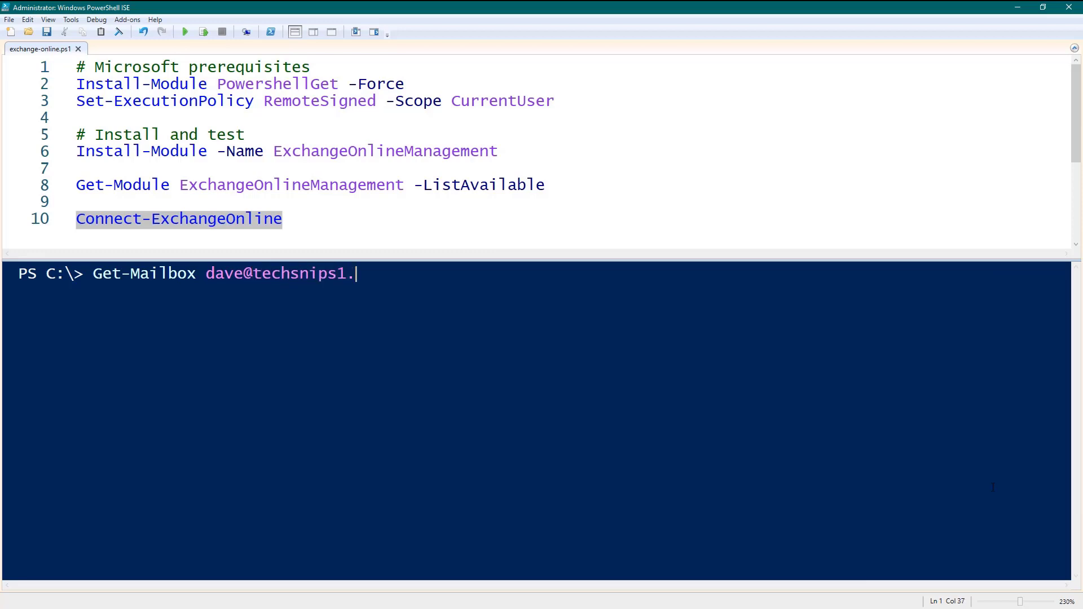
pyautogui.press('Return')
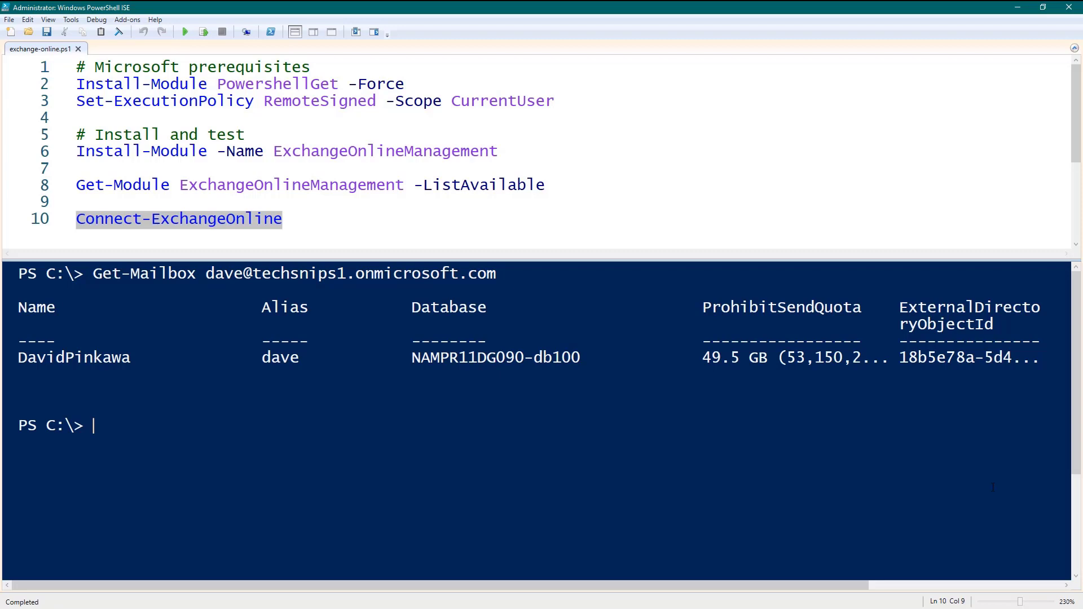